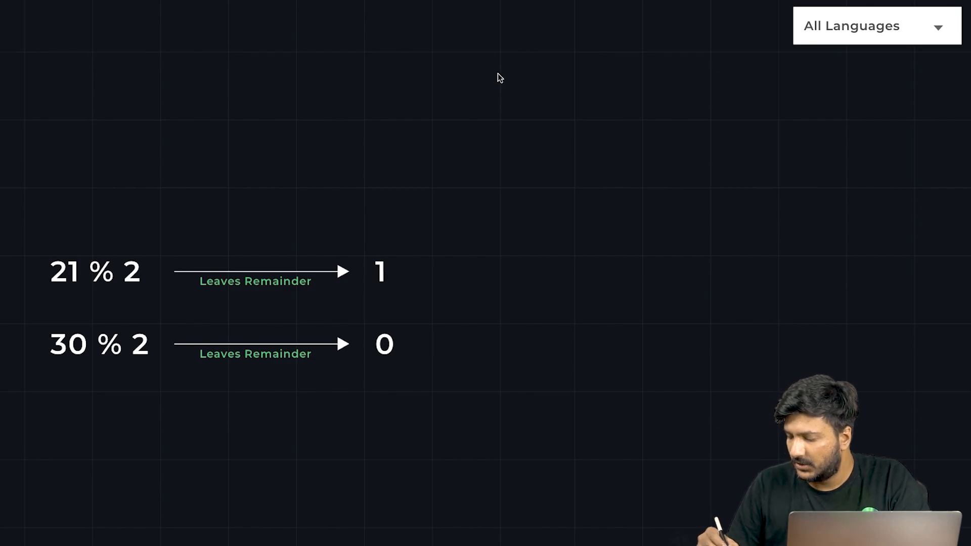
{"action": "mouse_move", "coordinate": [399, 67]}
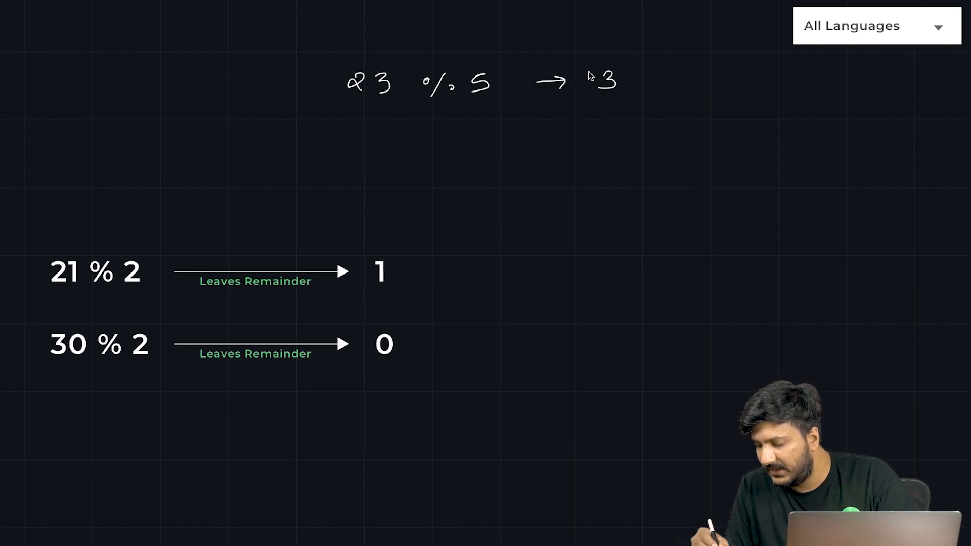
Advance to the slide showing if (num % 2 == 0) leading to Even, else Odd.
{"action": "left_click_drag", "start_coordinate": [344, 117], "coordinate": [496, 106]}
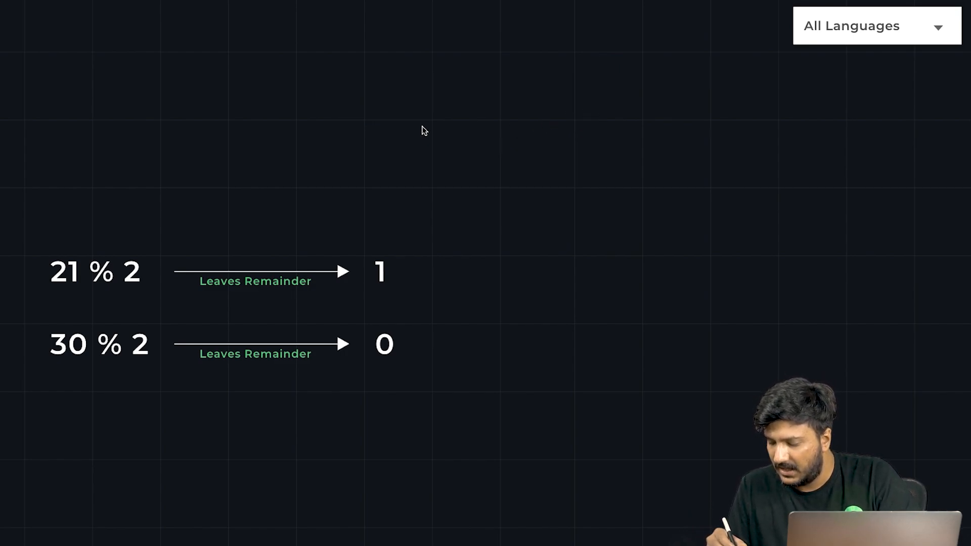
{"action": "left_click_drag", "start_coordinate": [406, 133], "coordinate": [461, 124]}
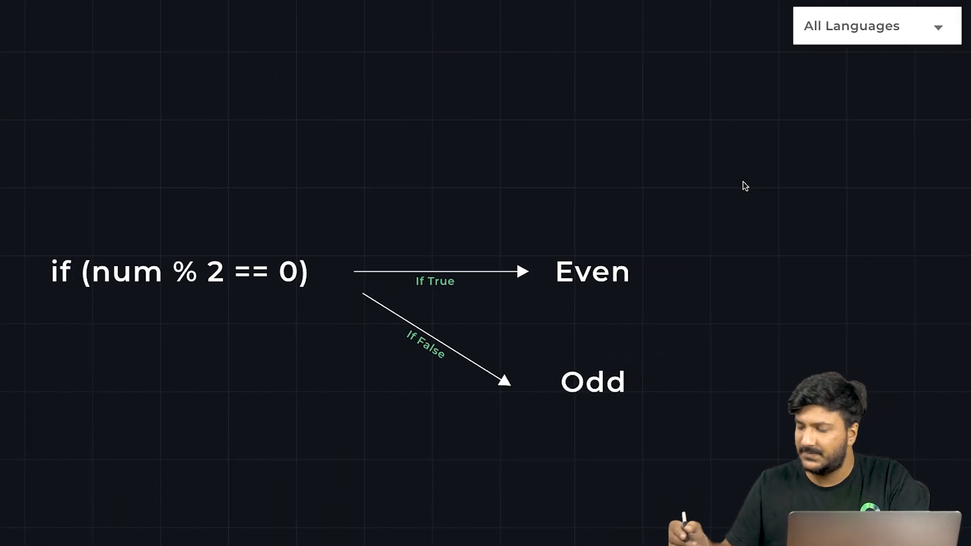
{"action": "mouse_move", "coordinate": [56, 302]}
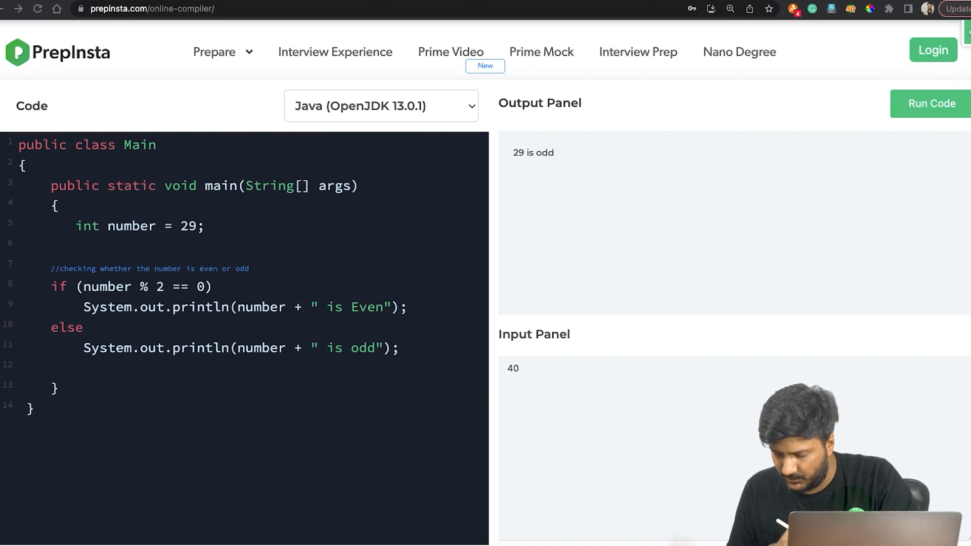
{"action": "mouse_move", "coordinate": [188, 199]}
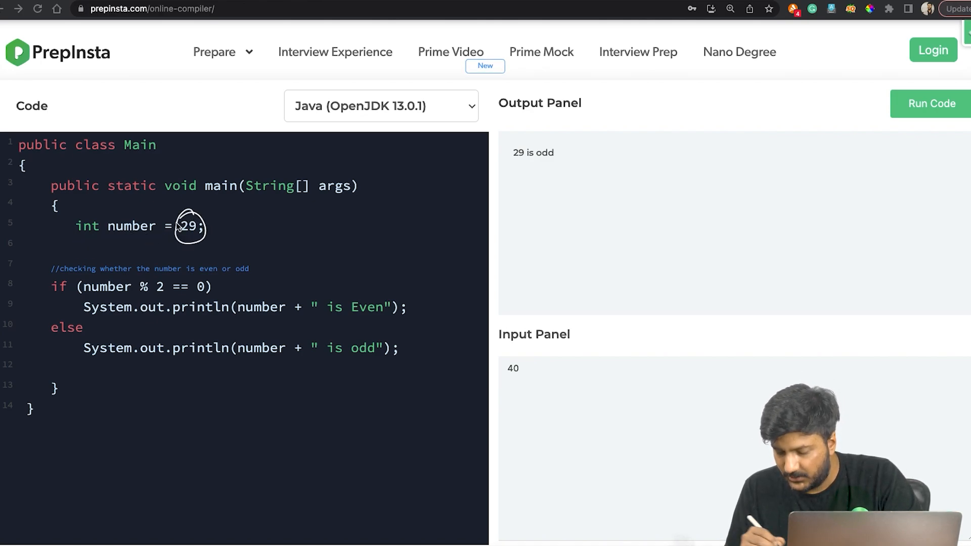
{"action": "mouse_move", "coordinate": [110, 247]}
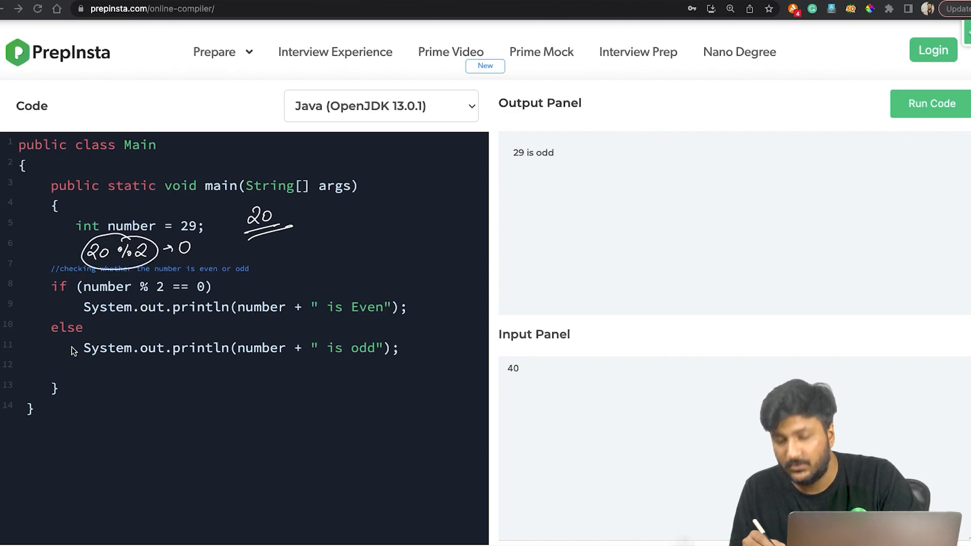
{"action": "mouse_move", "coordinate": [189, 259]}
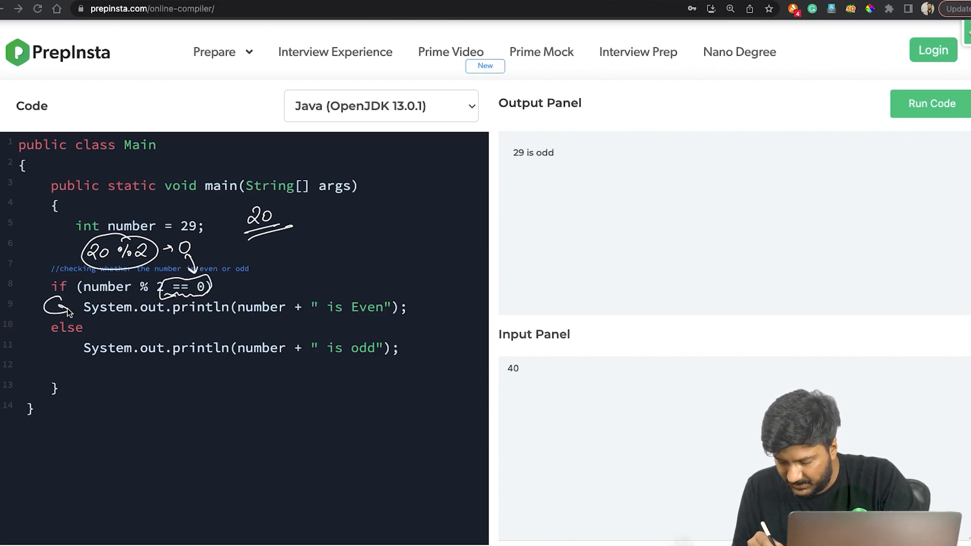
Go to the PrepInsta Java even-or-odd article at Method 2: Using Ternary Operator.
{"action": "left_click_drag", "start_coordinate": [96, 328], "coordinate": [334, 325]}
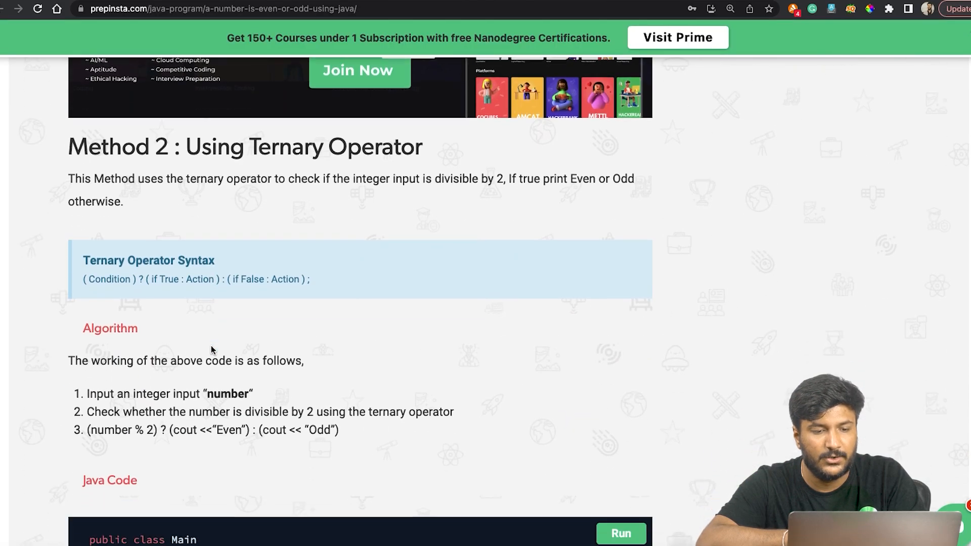
Return to the Java Even or Odd article and scroll into the ternary operator code.
{"action": "scroll", "scroll_direction": "down", "scroll_amount": 3}
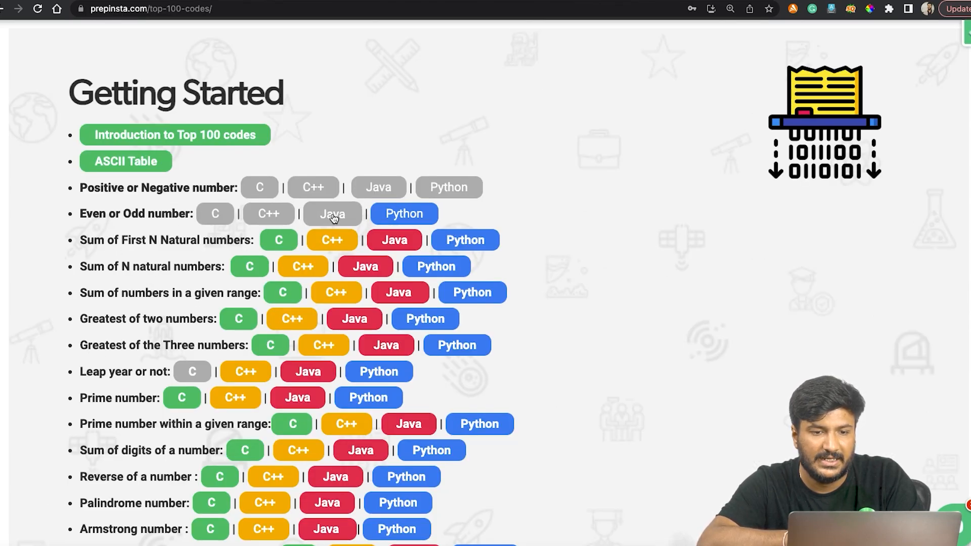
{"action": "left_click", "coordinate": [332, 214]}
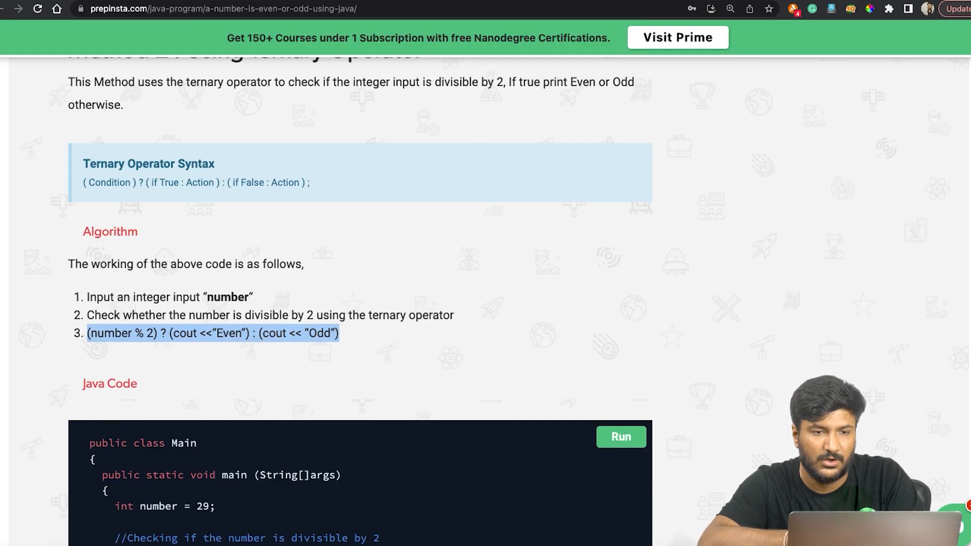
{"action": "scroll", "scroll_direction": "down", "scroll_amount": 3}
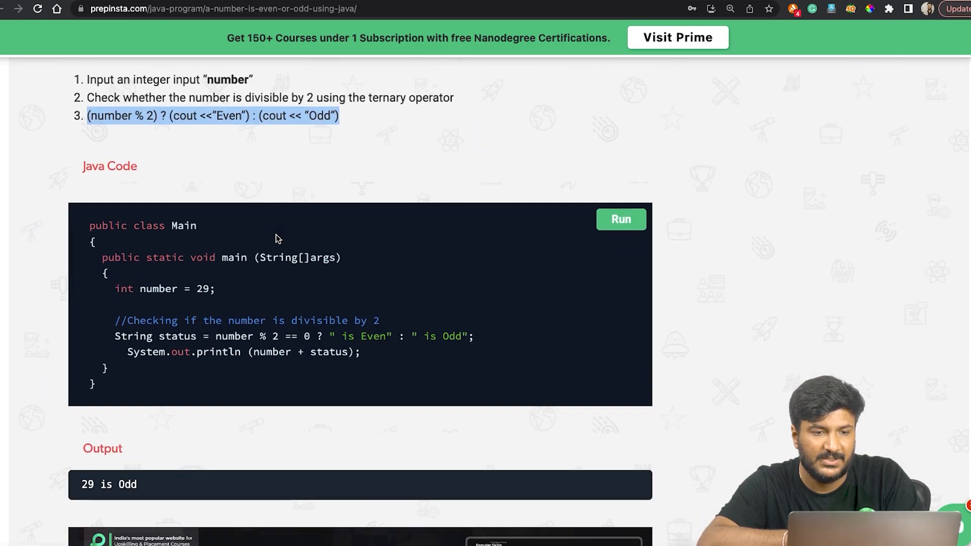
{"action": "scroll", "scroll_direction": "down", "scroll_amount": 3}
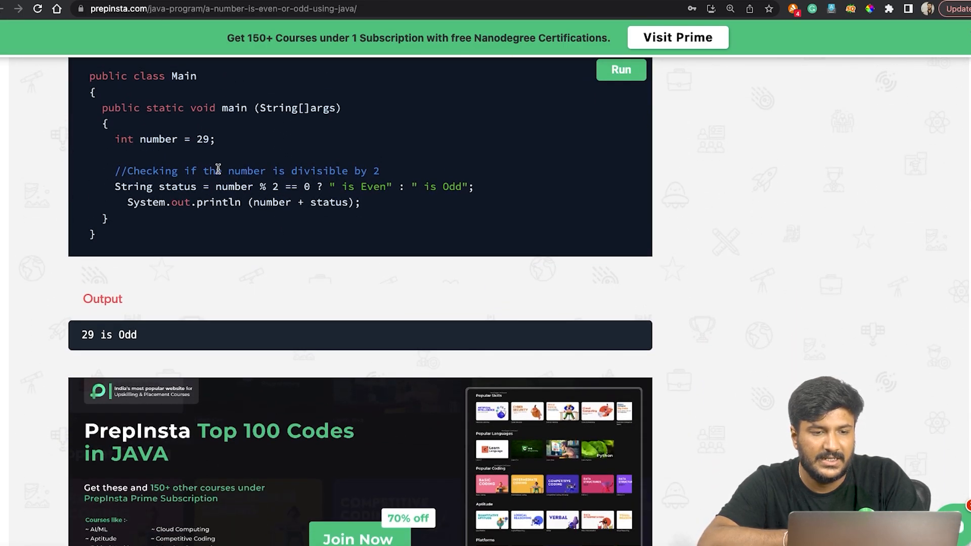
Scroll past the ternary code and output to Method 3: Using Bitwise Operator.
{"action": "left_click_drag", "start_coordinate": [164, 186], "coordinate": [304, 187]}
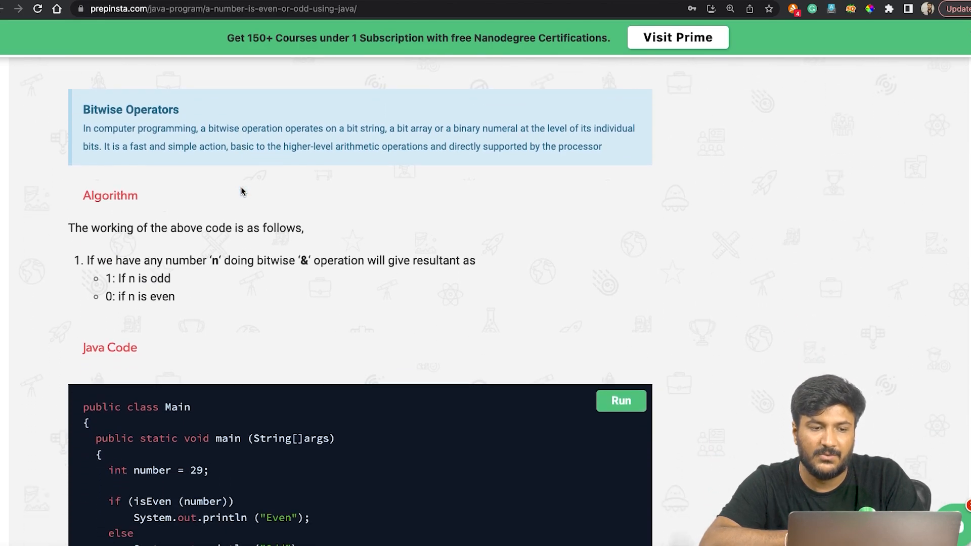
{"action": "scroll", "scroll_direction": "down", "scroll_amount": 3}
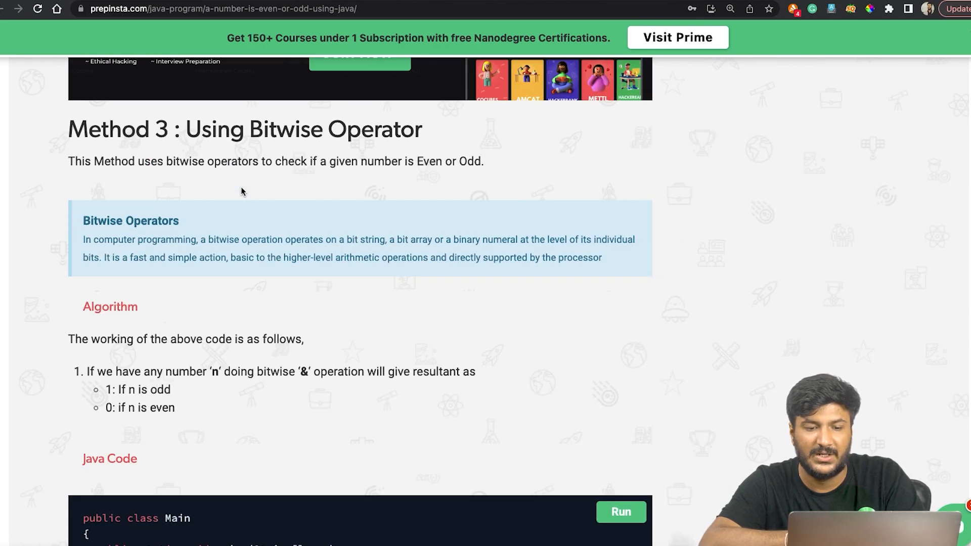
{"action": "scroll", "scroll_direction": "down", "scroll_amount": 3}
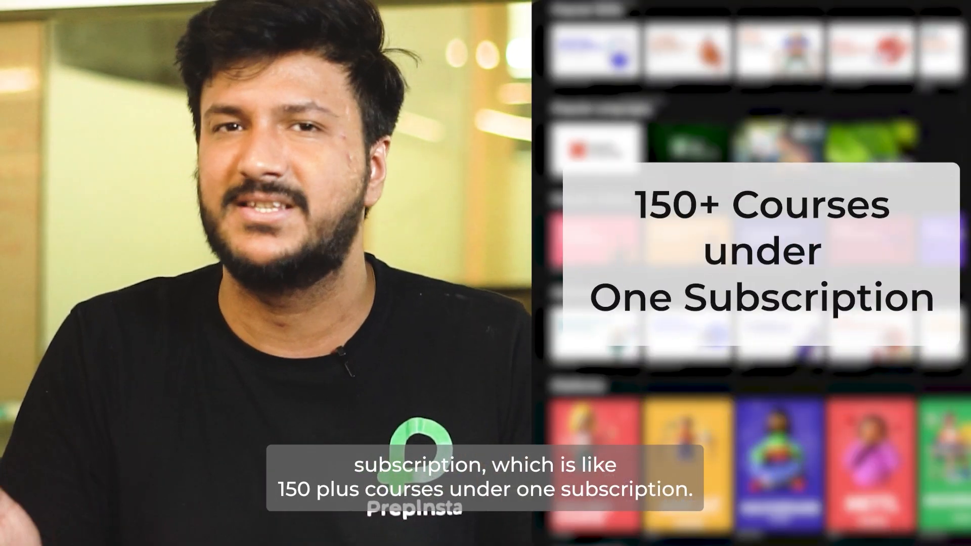
Scroll while the PrepInsta Prime promo lists C, Java, Python, AI and other courses.
{"action": "scroll", "scroll_direction": "down", "scroll_amount": 3}
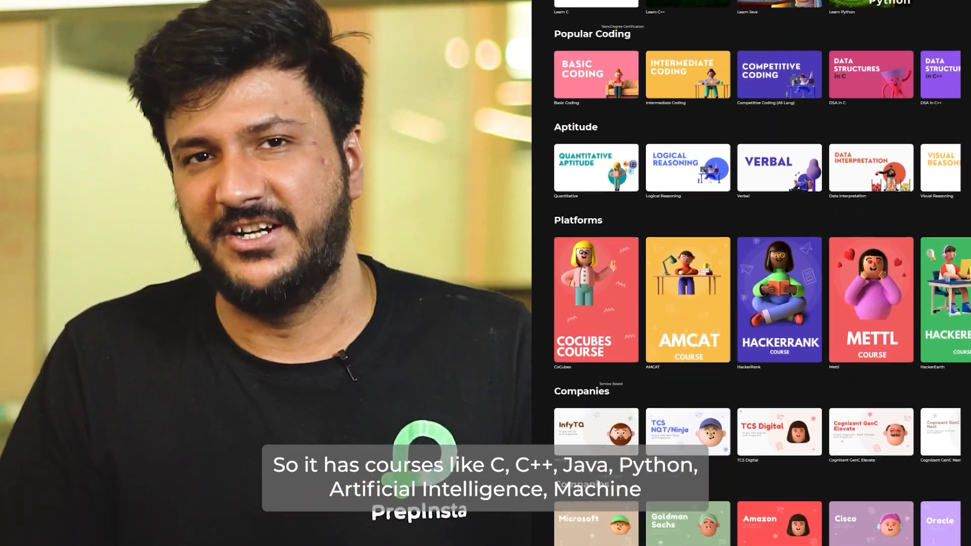
{"action": "scroll", "scroll_direction": "down", "scroll_amount": 3}
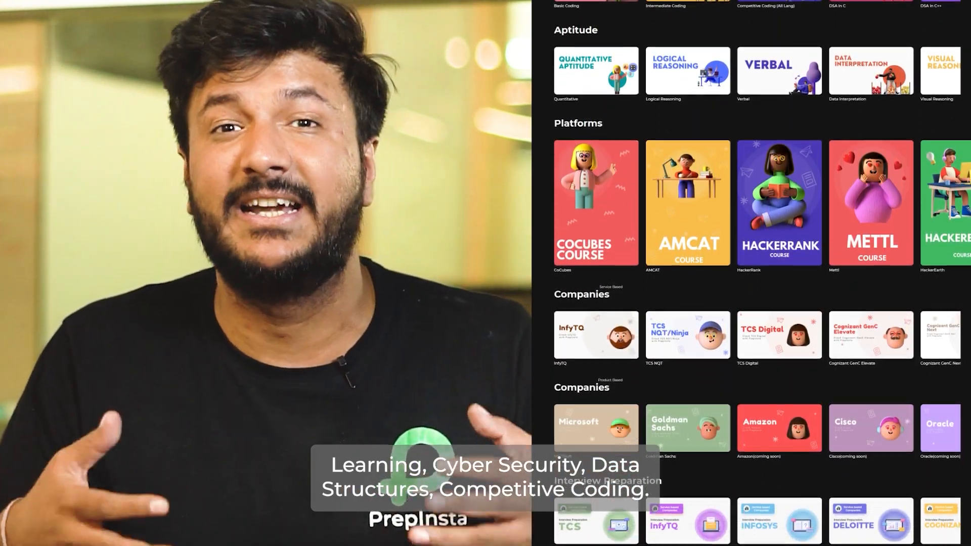